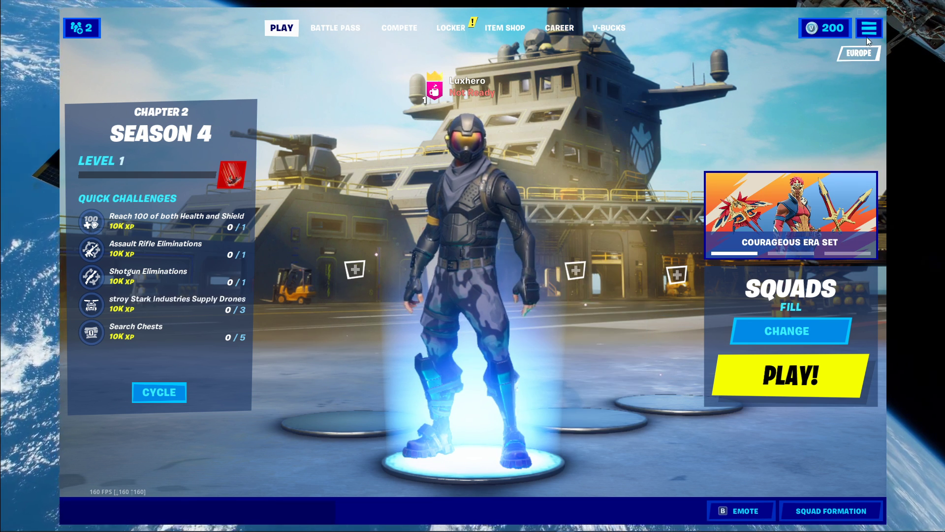
Open Settings from Fortnite's lobby menu to reach the Video settings
{"action": "left_click", "coordinate": [868, 27]}
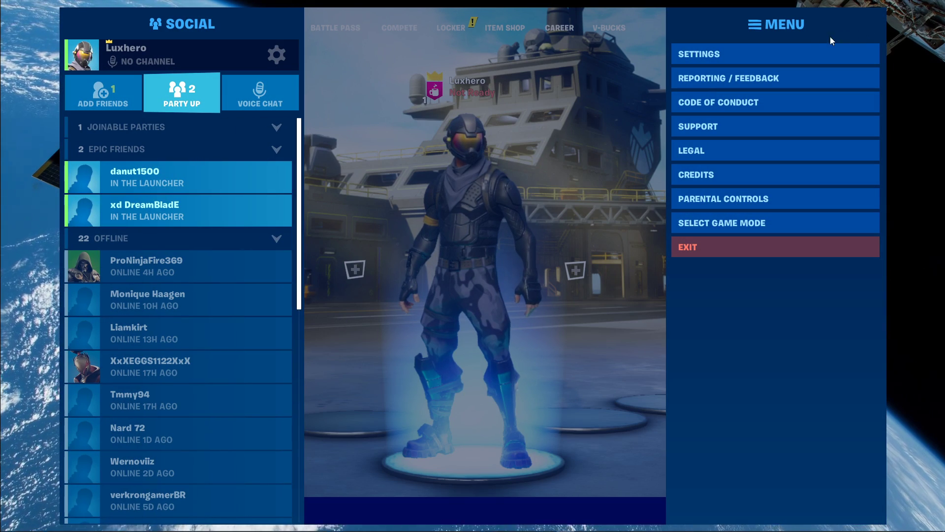
{"action": "left_click", "coordinate": [699, 53]}
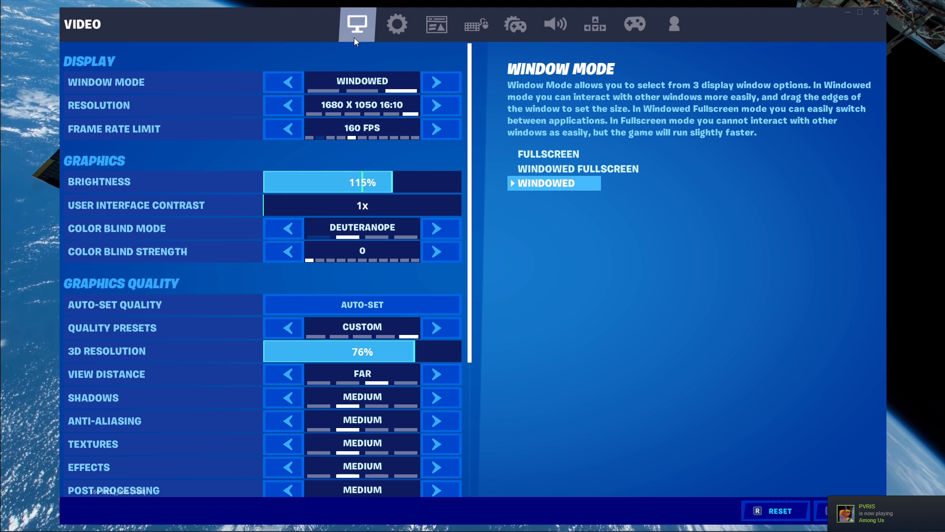
Keep windowed mode after trying fullscreen, check resolution, and set the frame limit to 144 FPS
{"action": "left_click", "coordinate": [284, 81]}
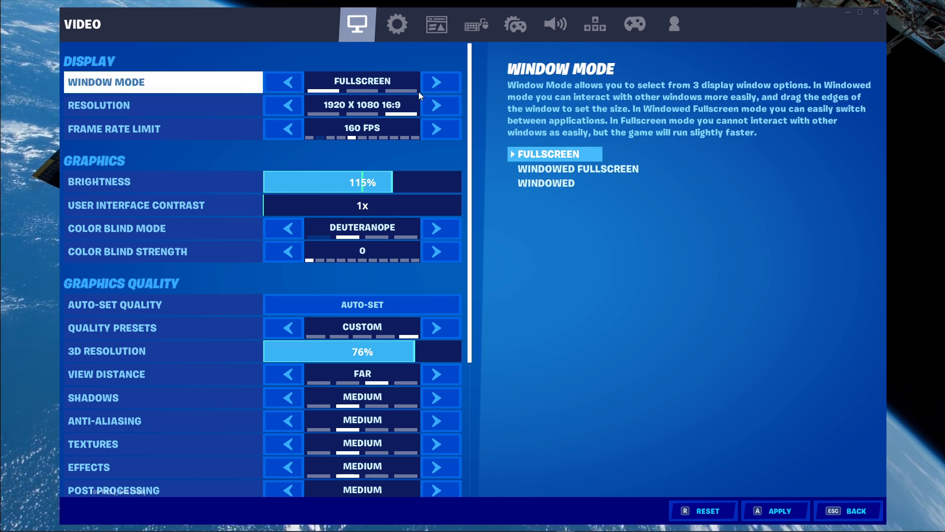
{"action": "left_click", "coordinate": [439, 81]}
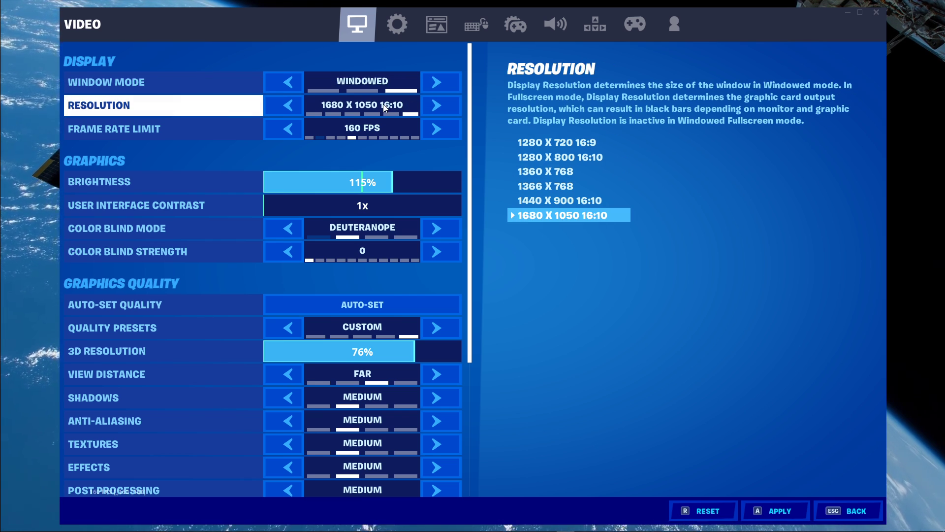
{"action": "left_click", "coordinate": [163, 129]}
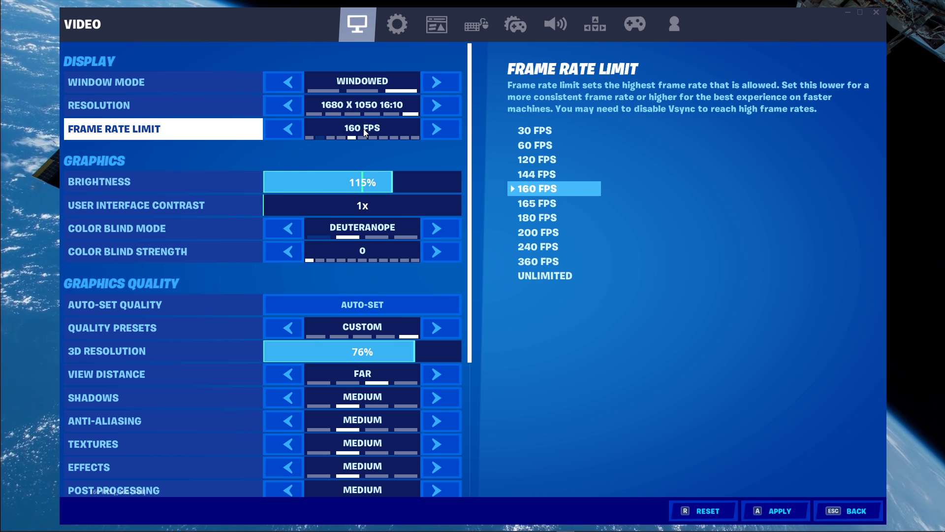
{"action": "left_click", "coordinate": [284, 129]}
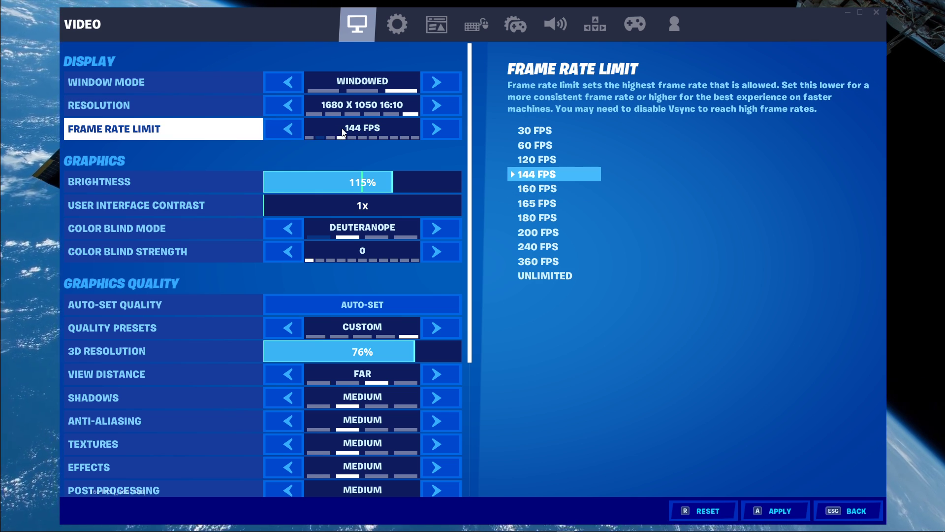
{"action": "left_click", "coordinate": [441, 128]}
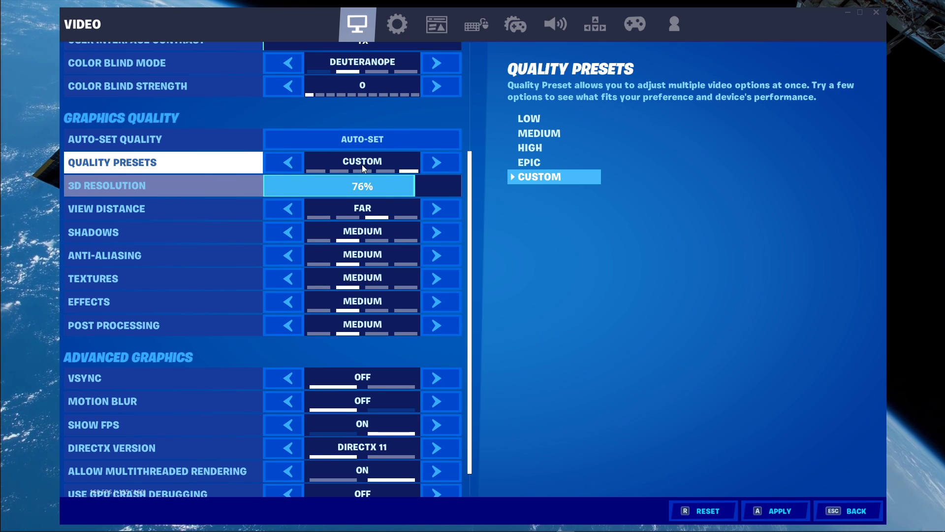
Apply the Medium preset, 92% 3D resolution and Far view distance, then review shadows and effects
{"action": "left_click", "coordinate": [283, 162]}
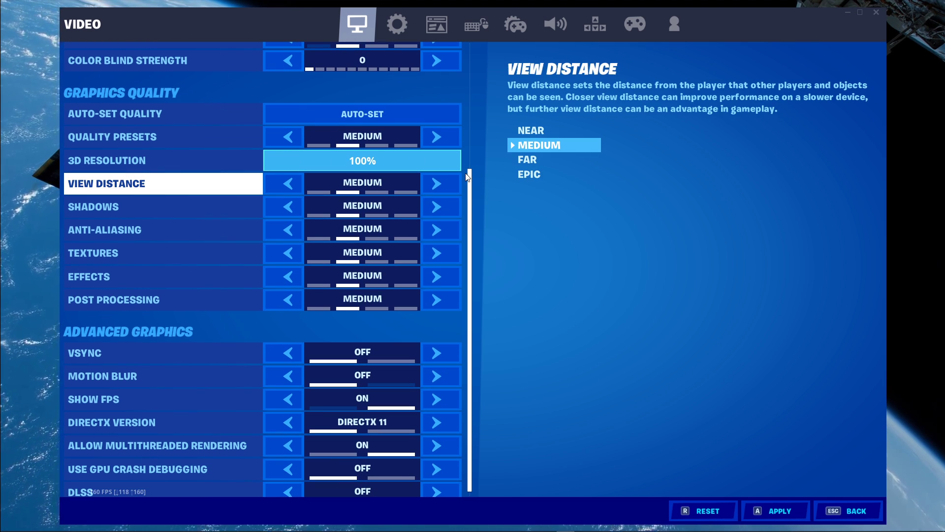
{"action": "left_click", "coordinate": [448, 160]}
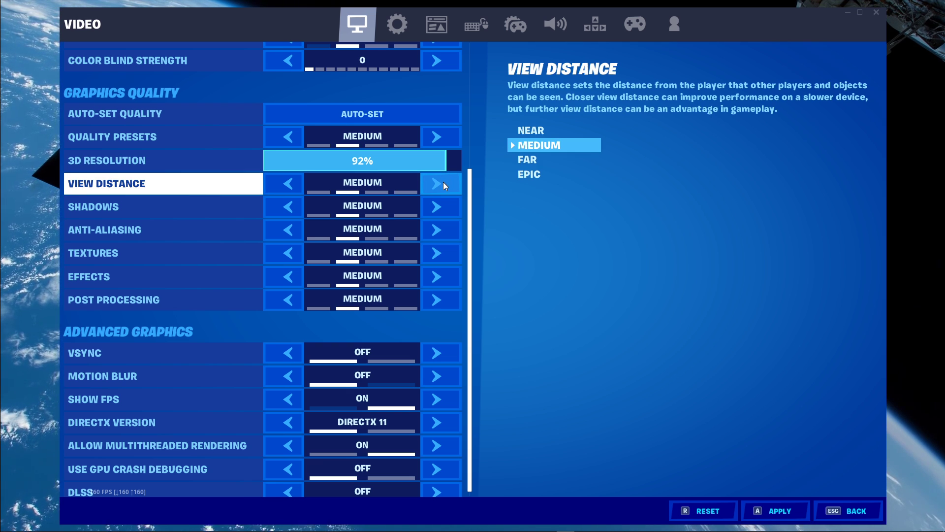
{"action": "left_click", "coordinate": [440, 183]}
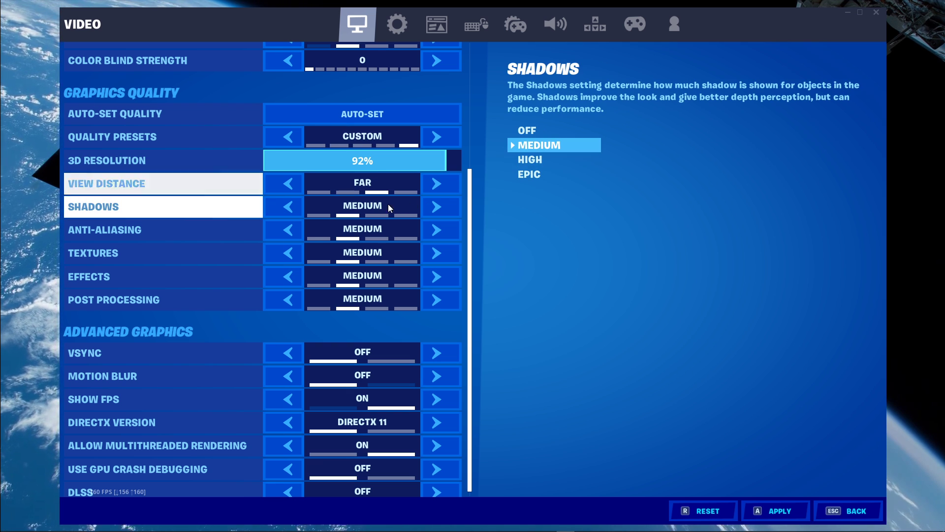
{"action": "left_click", "coordinate": [283, 276]}
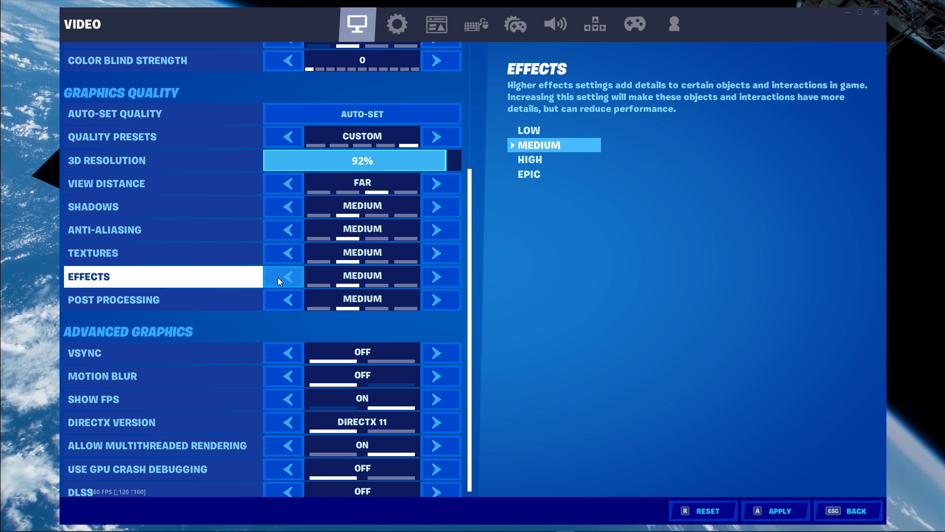
{"action": "left_click", "coordinate": [282, 276]}
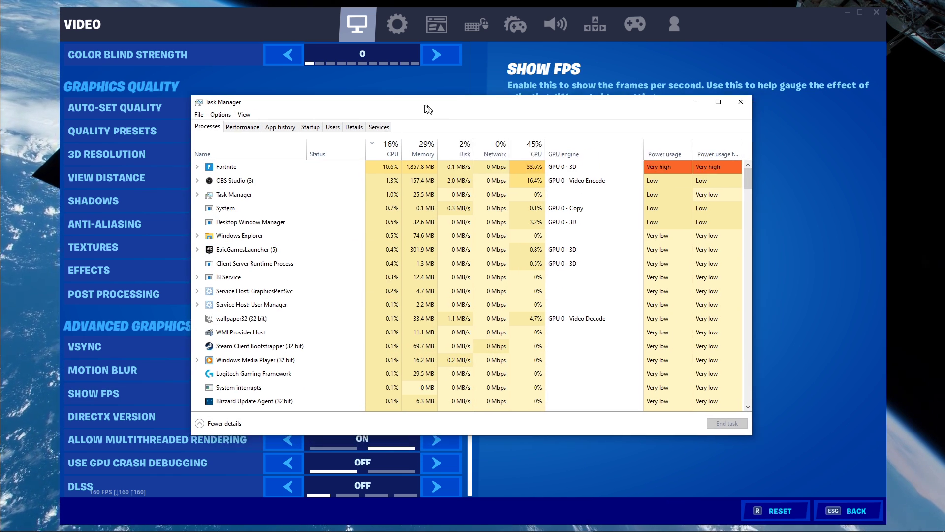
Set FortniteClient-Win64-Shipping.exe to High priority via Fortnite's Go to details entry
{"action": "right_click", "coordinate": [225, 166]}
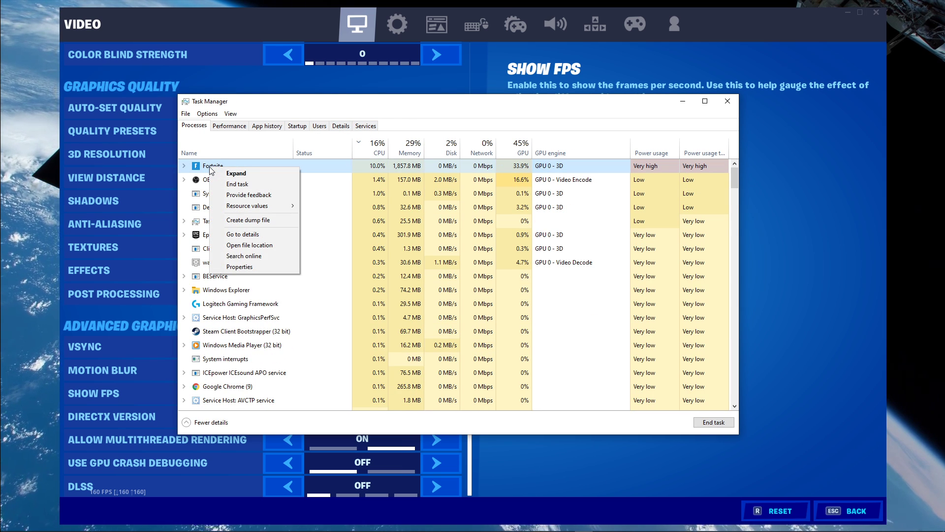
{"action": "left_click", "coordinate": [341, 126]}
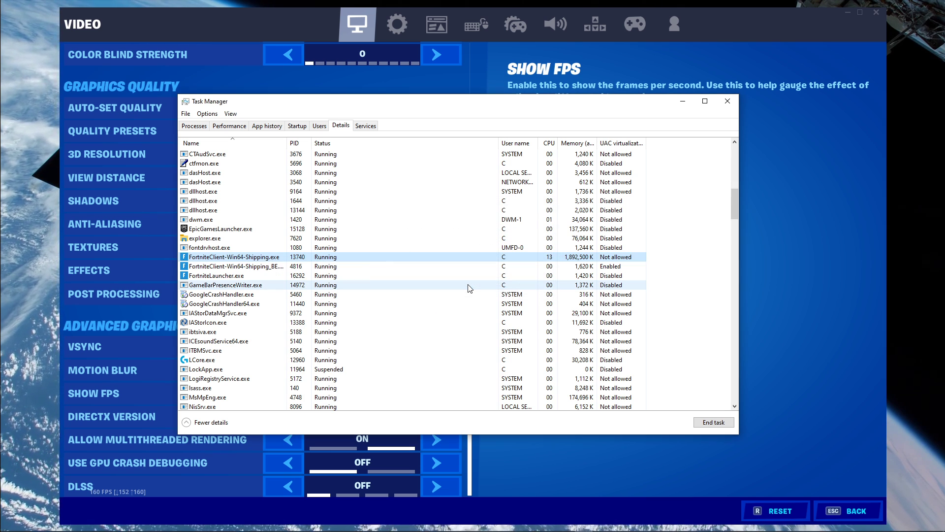
{"action": "left_click", "coordinate": [194, 125]}
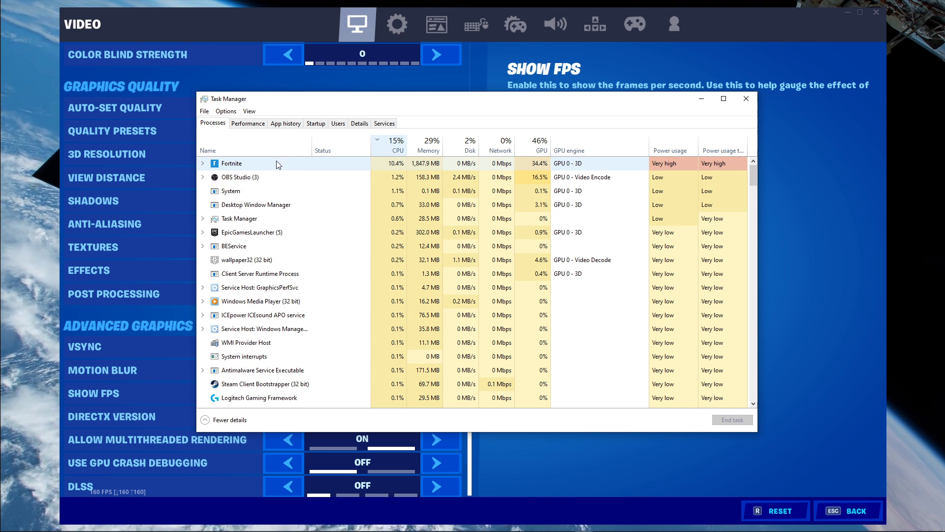
{"action": "right_click", "coordinate": [238, 177]}
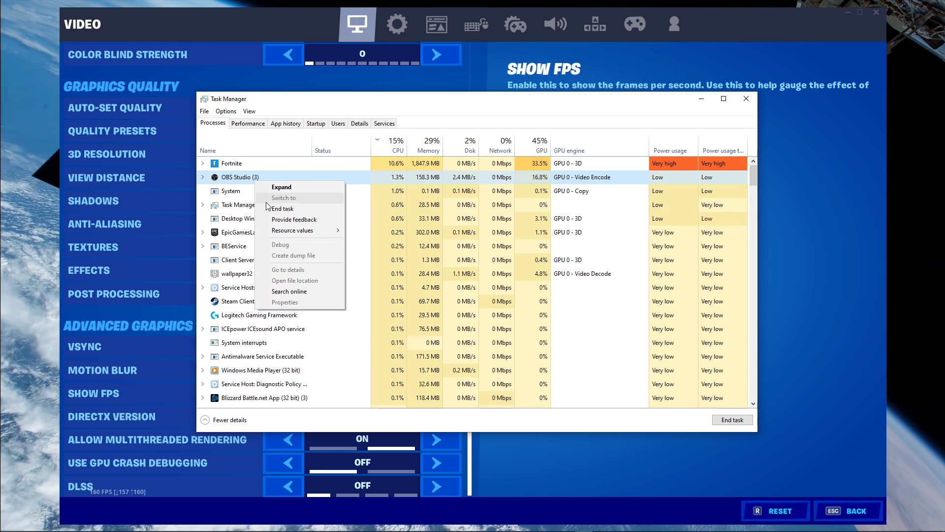
{"action": "right_click", "coordinate": [228, 246]}
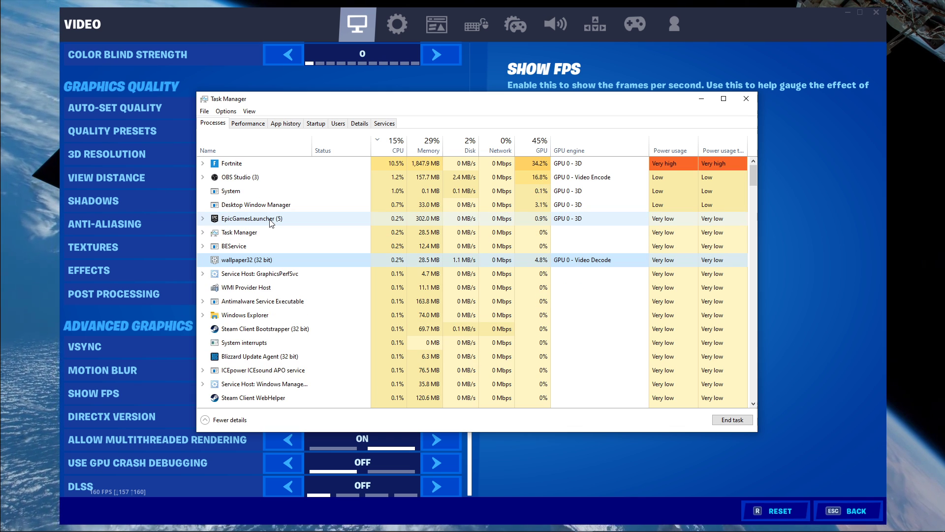
Inspect an entry in the Startup tab's app list, then close Task Manager
{"action": "left_click", "coordinate": [315, 123]}
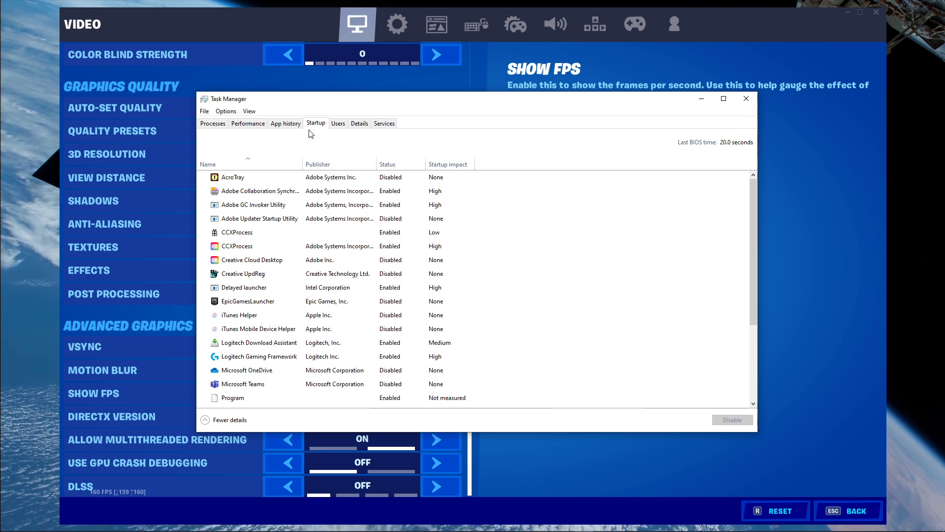
{"action": "right_click", "coordinate": [259, 191]}
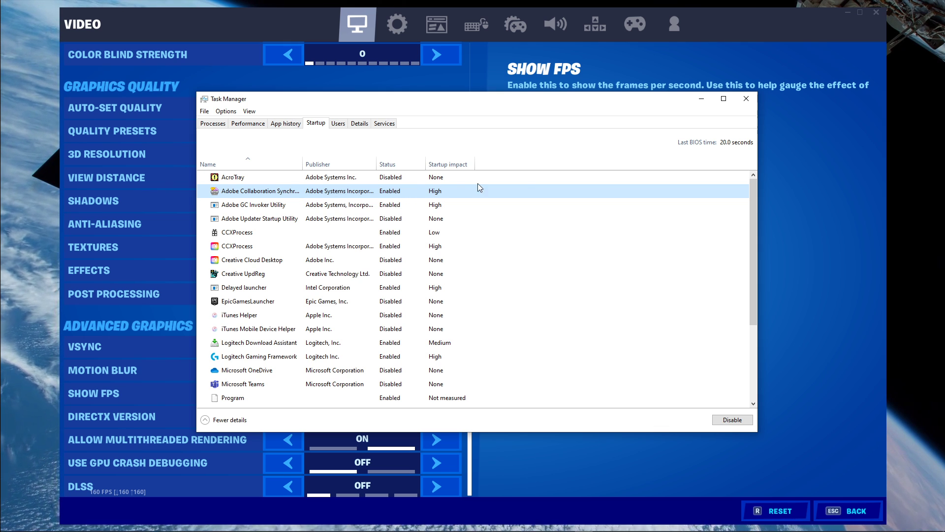
{"action": "left_click", "coordinate": [764, 98]}
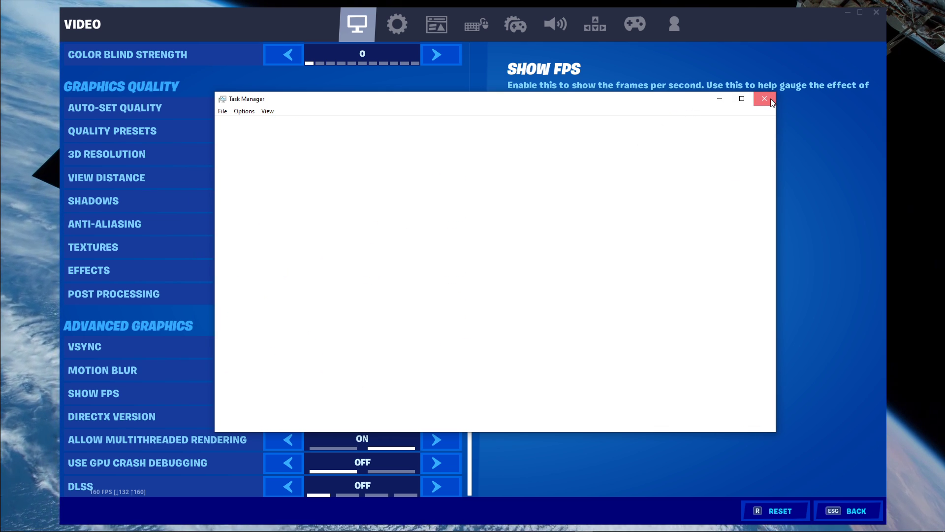
{"action": "left_click", "coordinate": [764, 98]}
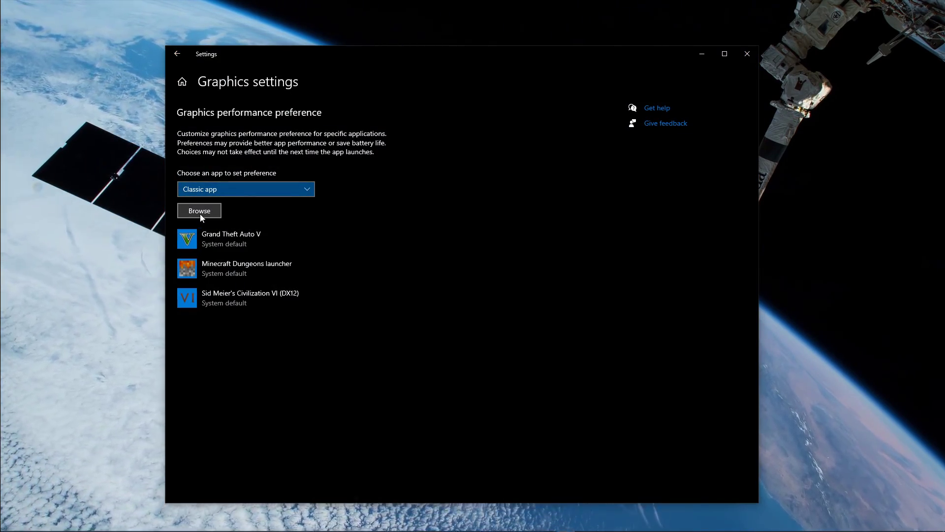
Browse to Fortnite\FortniteGame\Binaries\Win64 and add FortniteClient-Win64-Shipping to the list
{"action": "left_click", "coordinate": [199, 210]}
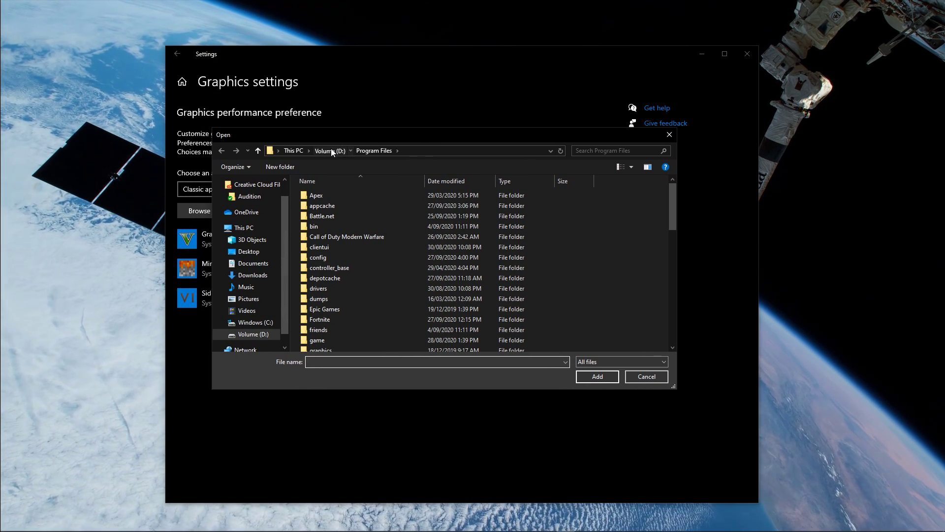
{"action": "left_click", "coordinate": [322, 216]}
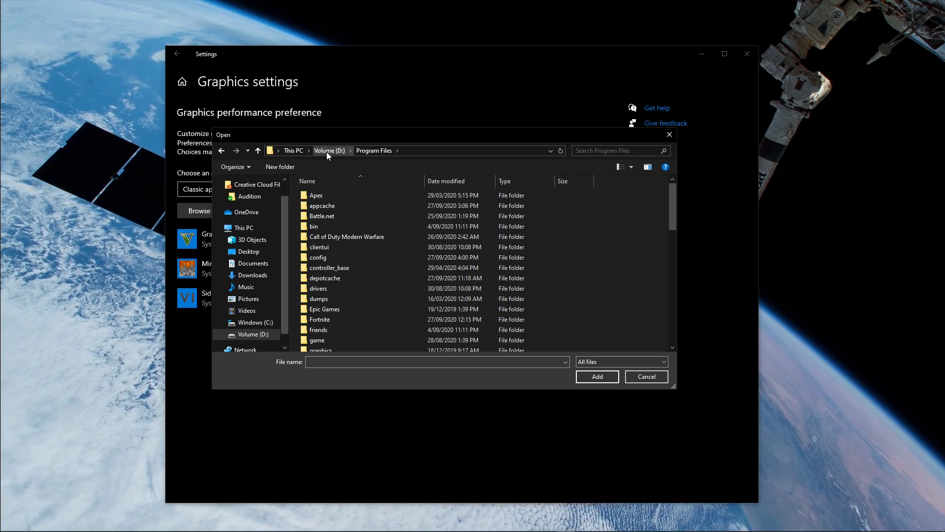
{"action": "mouse_move", "coordinate": [318, 288]}
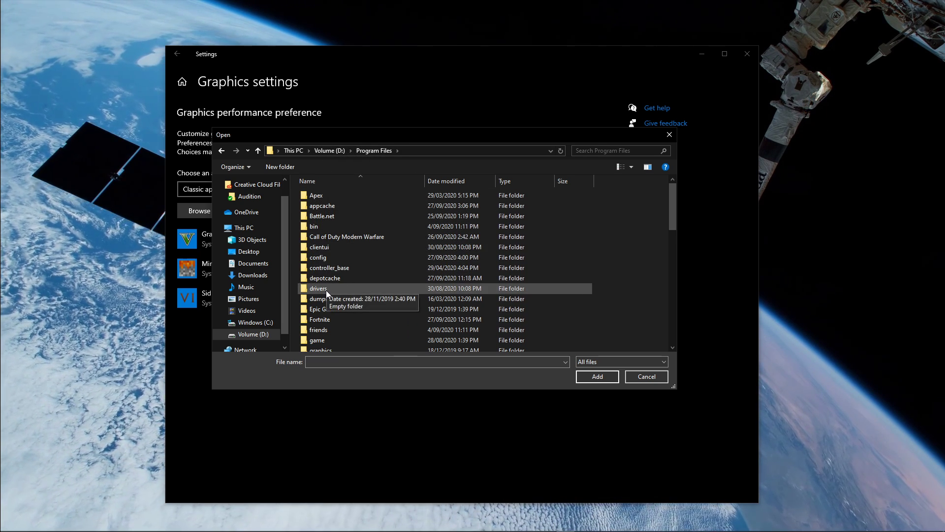
{"action": "double_click", "coordinate": [319, 319]}
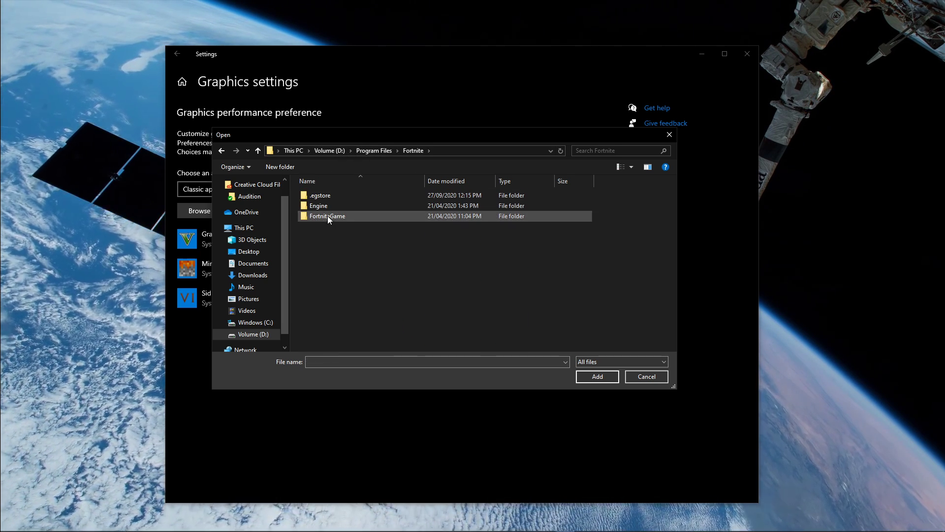
{"action": "double_click", "coordinate": [327, 216]}
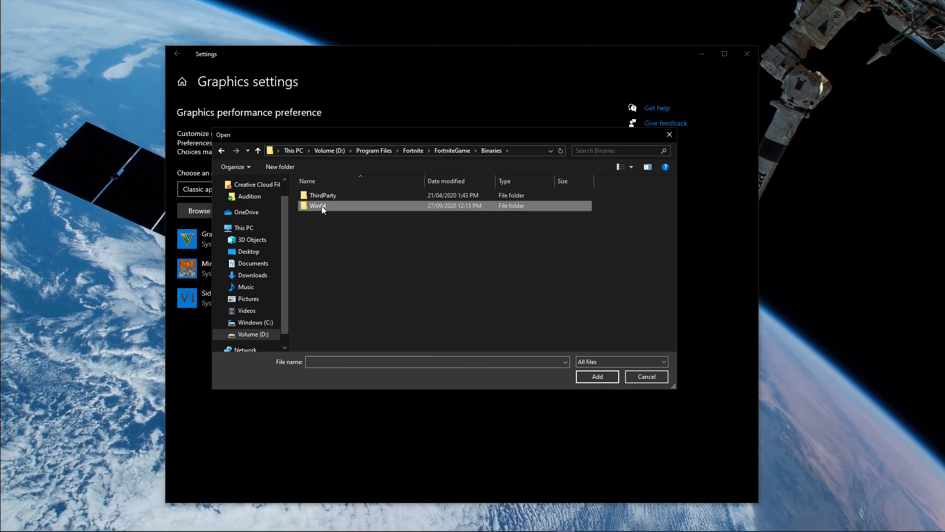
{"action": "double_click", "coordinate": [318, 206]}
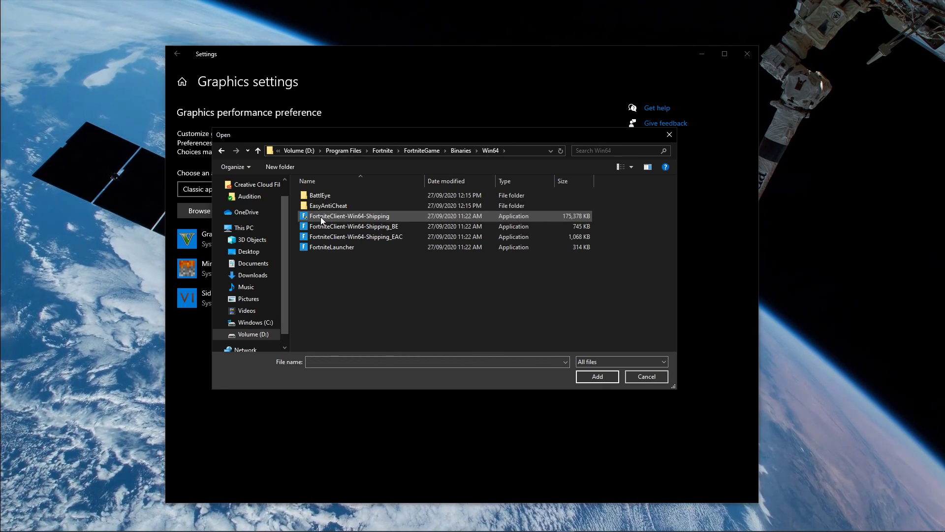
{"action": "left_click", "coordinate": [349, 216]}
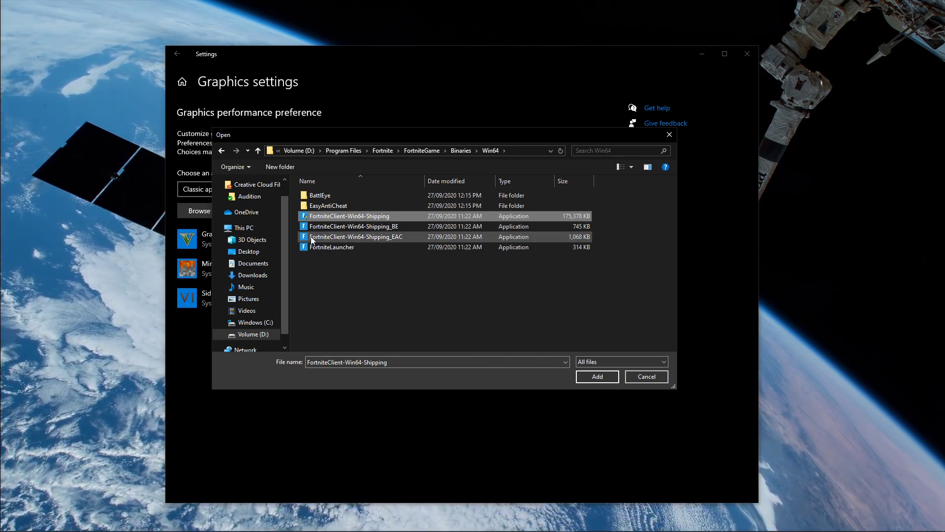
{"action": "left_click", "coordinate": [350, 215]}
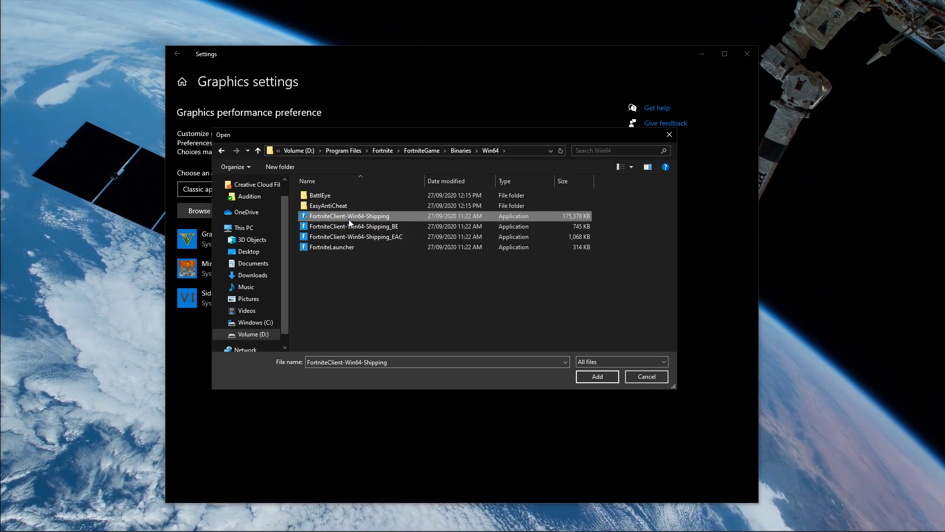
{"action": "left_click", "coordinate": [596, 376]}
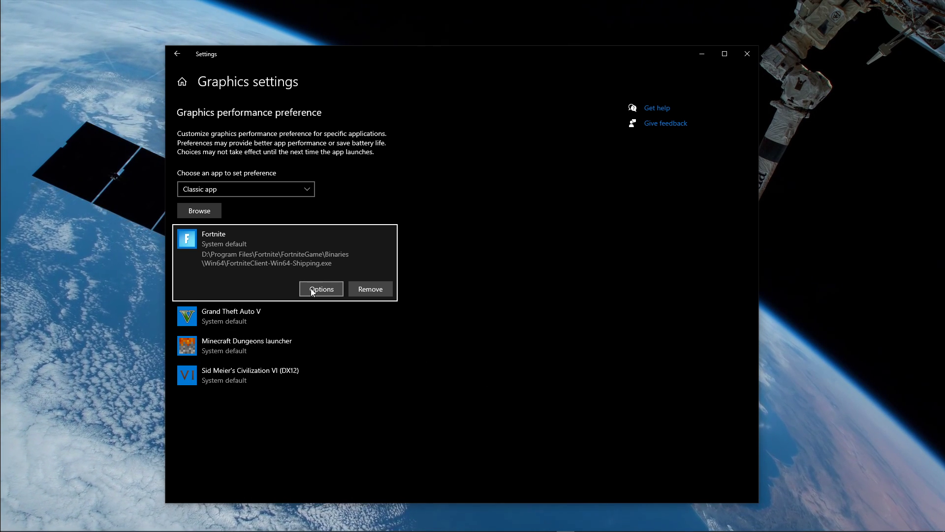
Save Fortnite's graphics option as High performance and go back to Display settings
{"action": "left_click", "coordinate": [320, 289]}
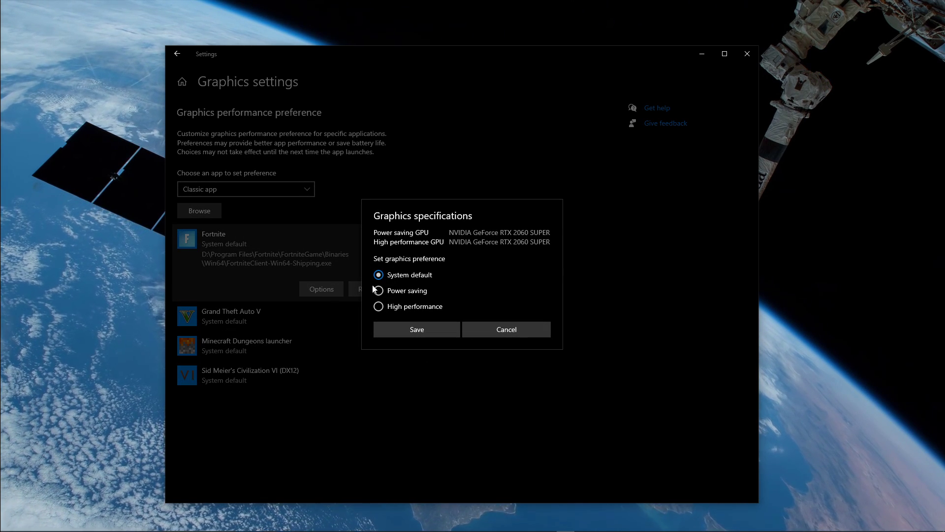
{"action": "left_click", "coordinate": [416, 330]}
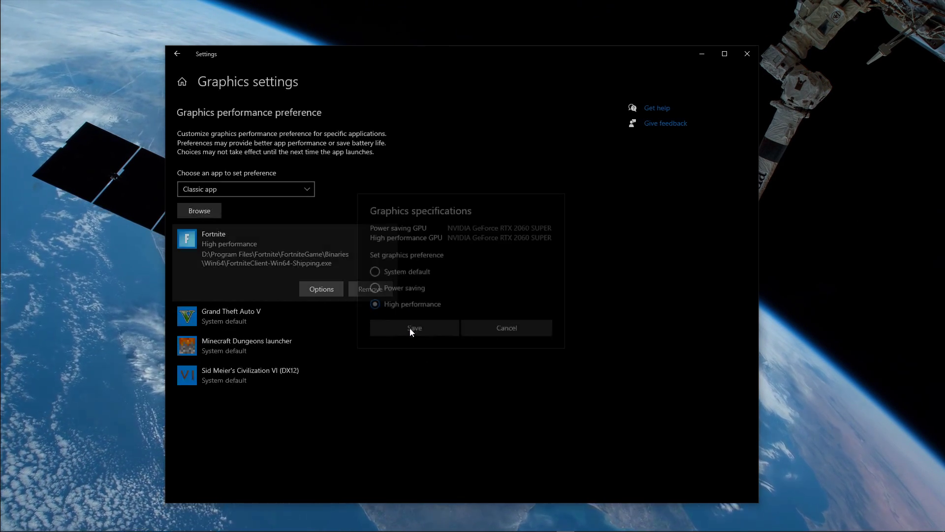
{"action": "left_click", "coordinate": [414, 328]}
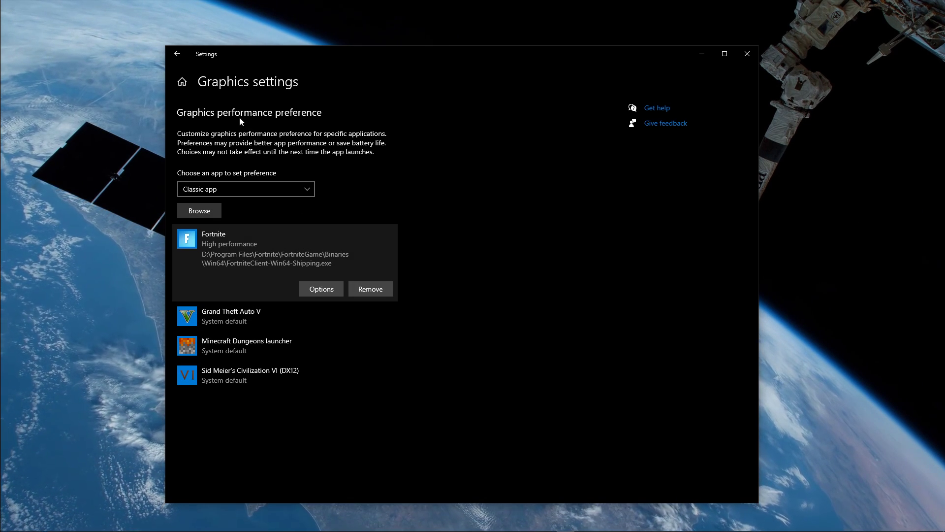
{"action": "left_click", "coordinate": [177, 54]}
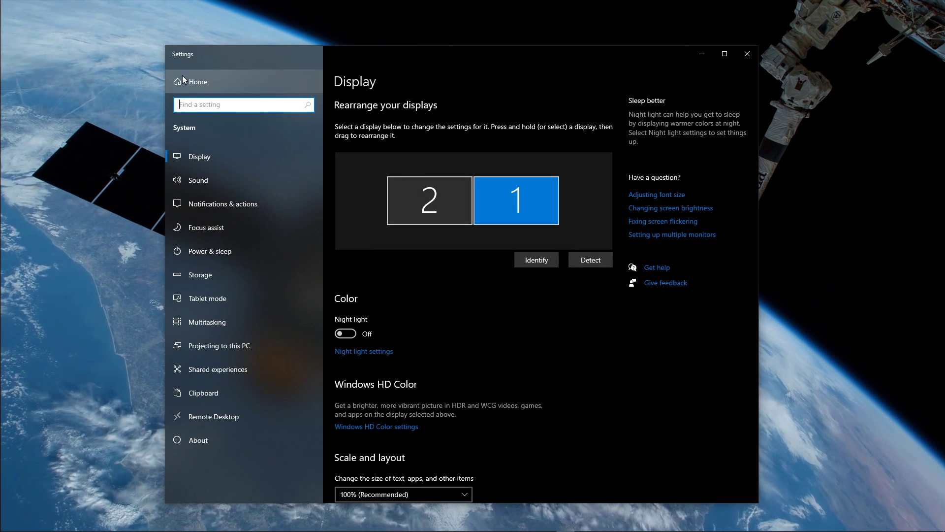
Search 'gam' to reach Game bar settings with recording off, then view Captures
{"action": "type", "text": "gam"}
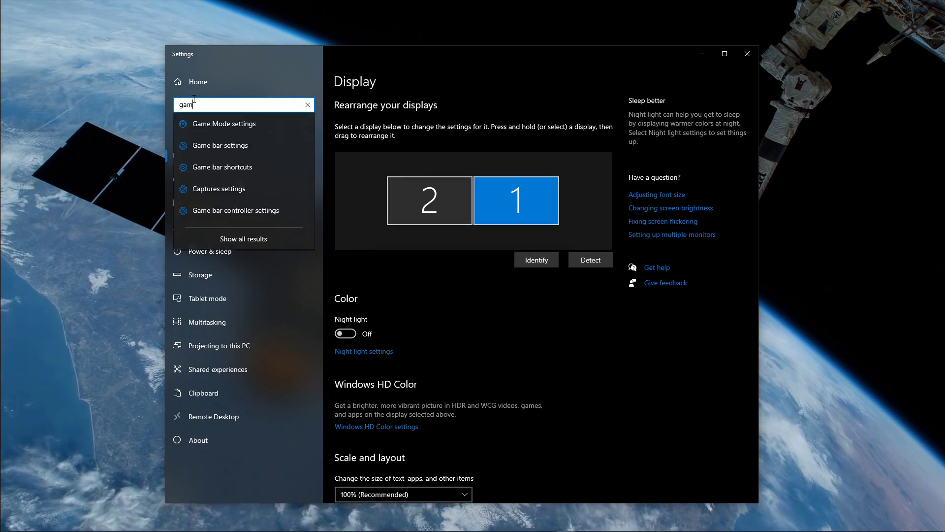
{"action": "left_click", "coordinate": [220, 145]}
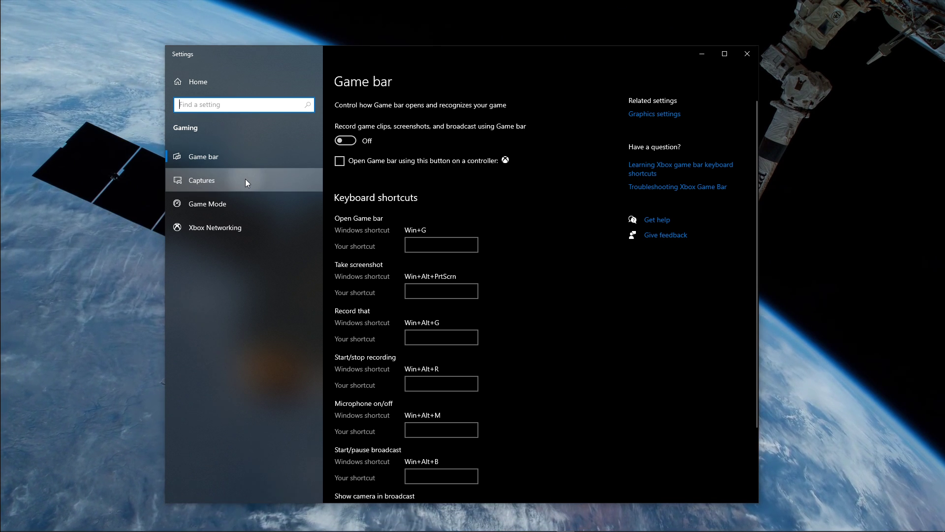
{"action": "left_click", "coordinate": [203, 180]}
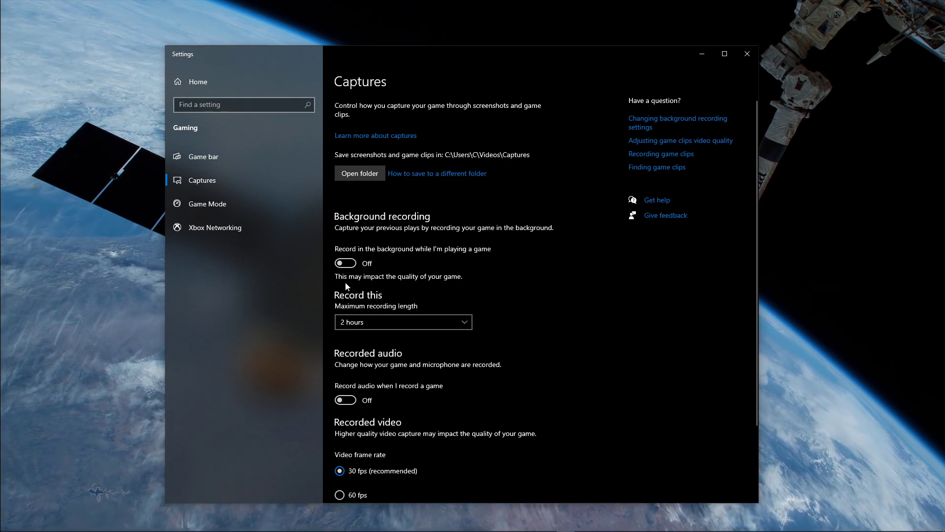
{"action": "mouse_move", "coordinate": [575, 210]}
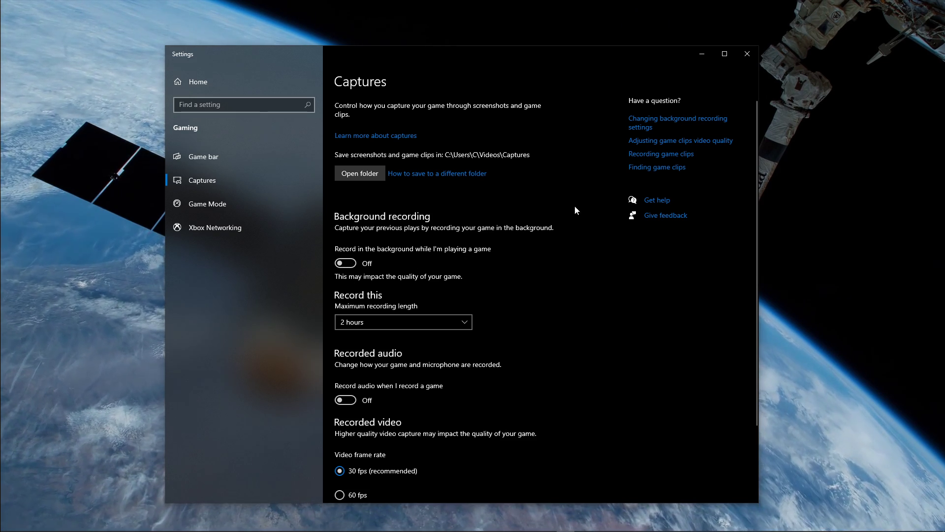
Right-click an empty desktop area to show the menu offering NVIDIA Control Panel
{"action": "right_click", "coordinate": [412, 244]}
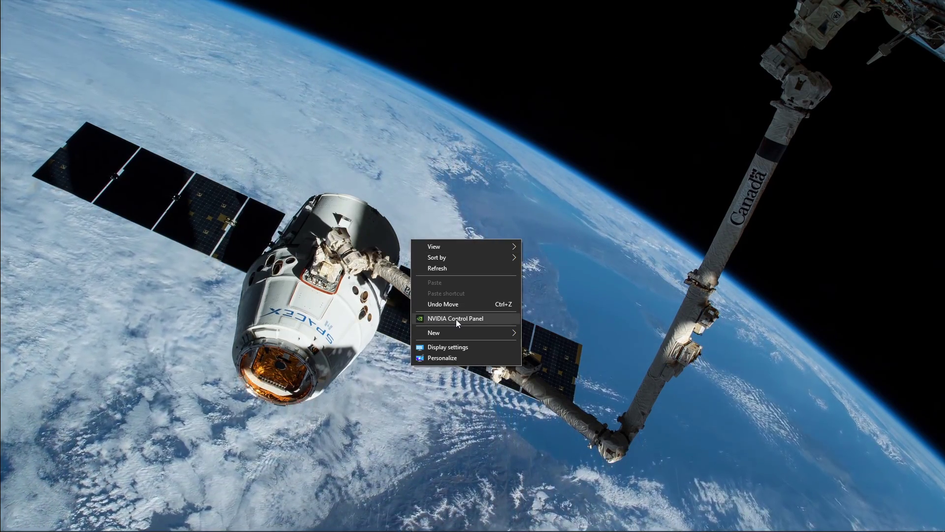
Open NVIDIA Control Panel and add Fortnite under Manage 3D Settings' Program Settings
{"action": "left_click", "coordinate": [456, 318]}
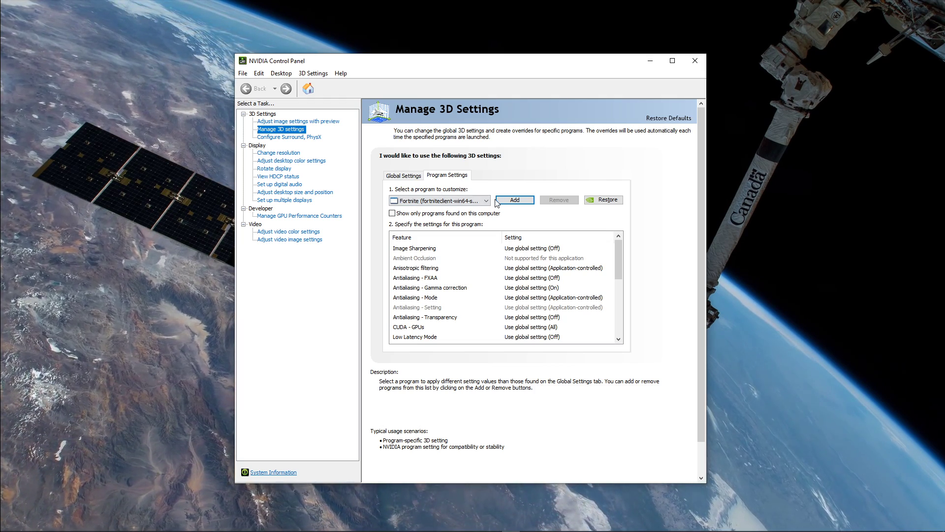
{"action": "left_click", "coordinate": [513, 200]}
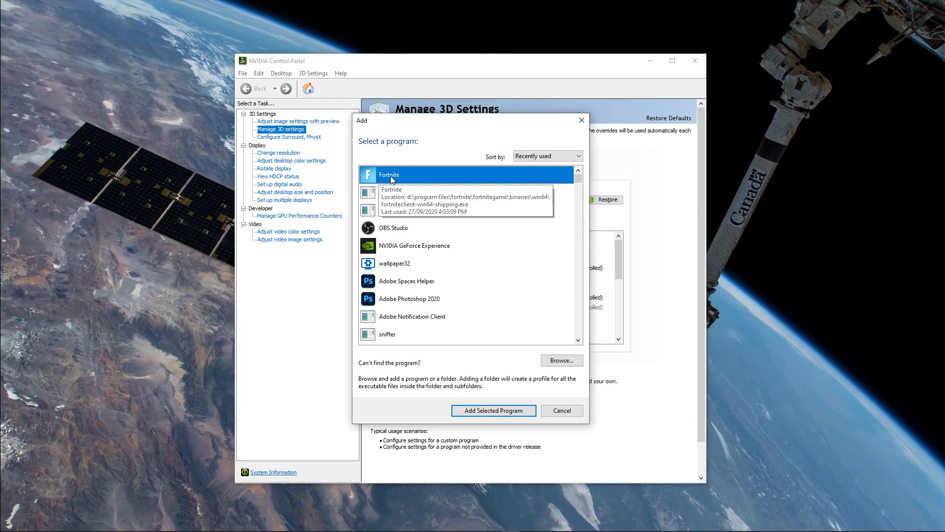
{"action": "left_click", "coordinate": [492, 410]}
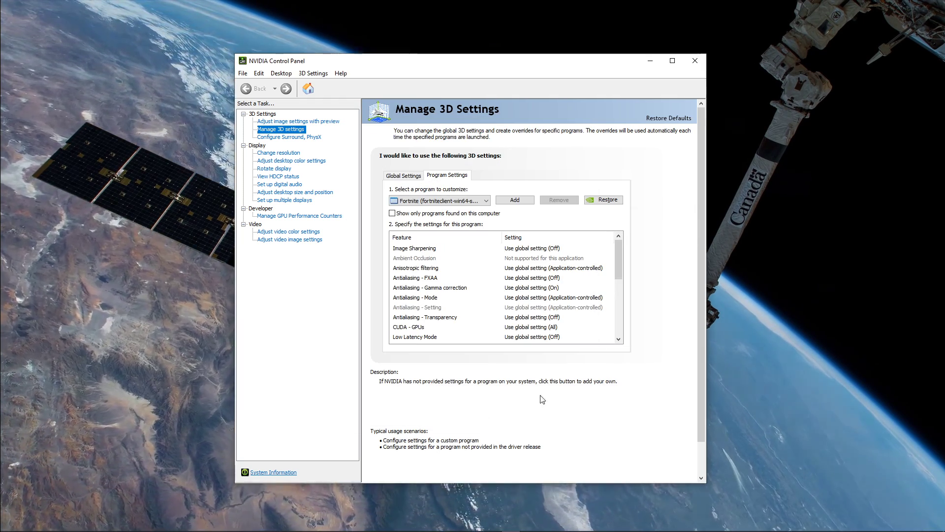
Set Fortnite's Power management mode to Prefer maximum performance in the NVIDIA program settings
{"action": "scroll", "scroll_direction": "down", "scroll_amount": 3}
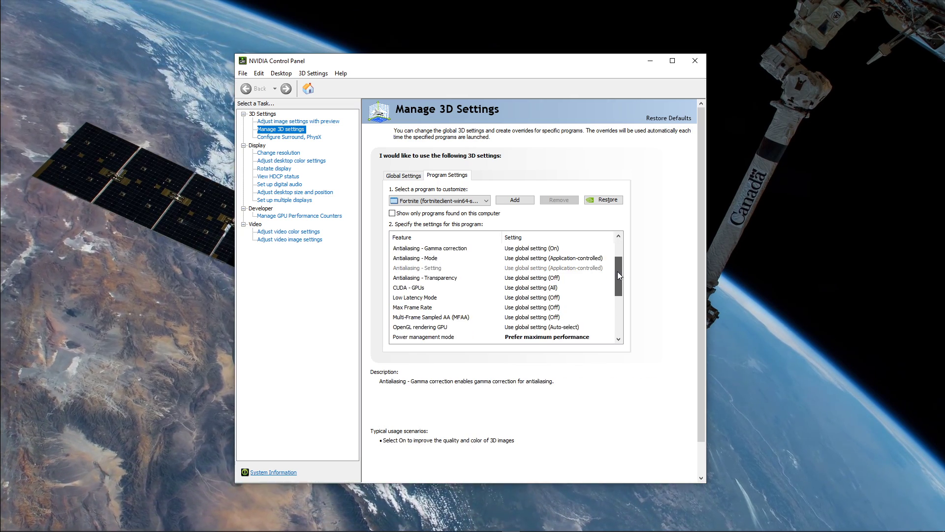
{"action": "scroll", "scroll_direction": "down", "scroll_amount": 3}
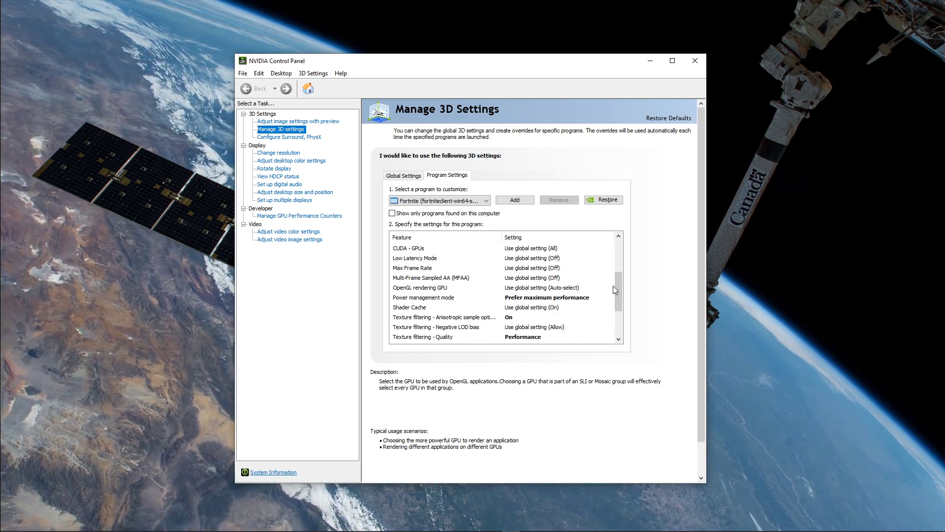
{"action": "left_click", "coordinate": [610, 248]}
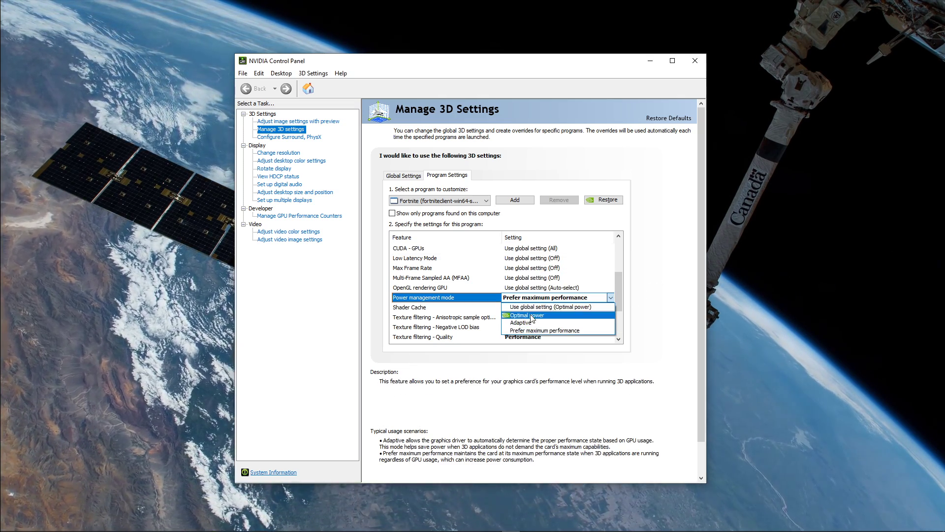
{"action": "left_click", "coordinate": [538, 330]}
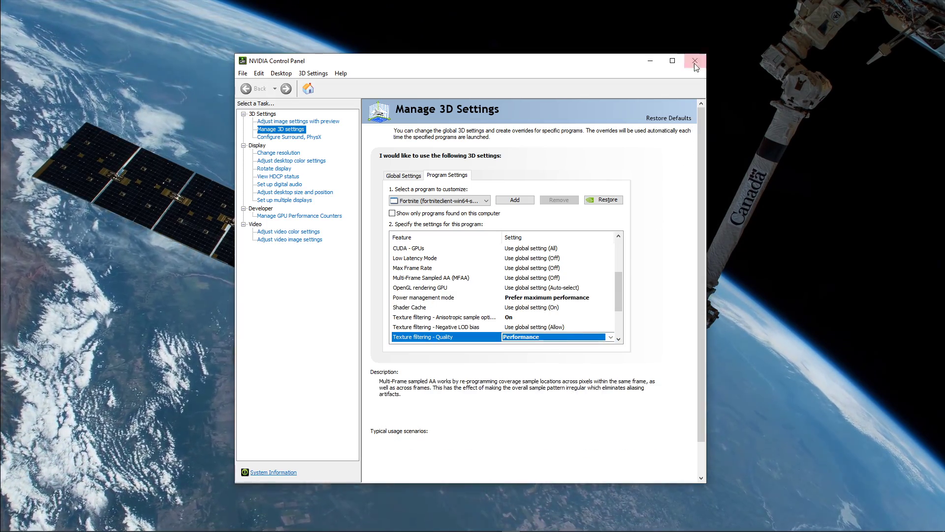
Close NVIDIA Control Panel and view GeForce Experience Drivers, offering Game Ready Driver 456.38
{"action": "left_click", "coordinate": [695, 61]}
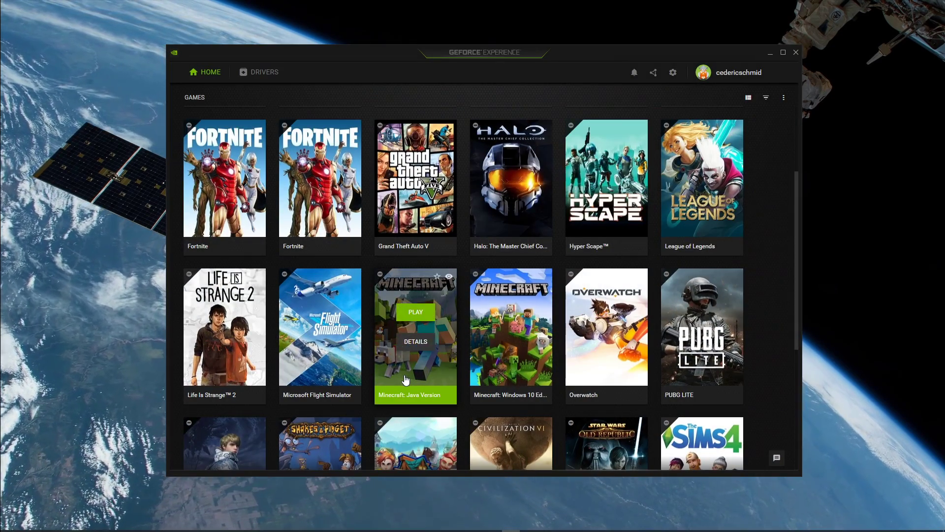
{"action": "mouse_move", "coordinate": [176, 145]}
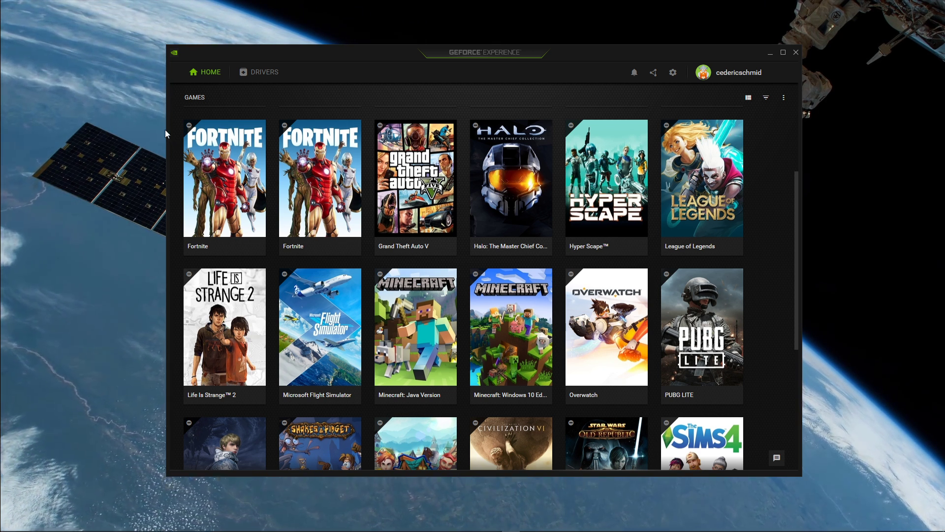
{"action": "left_click", "coordinate": [258, 72]}
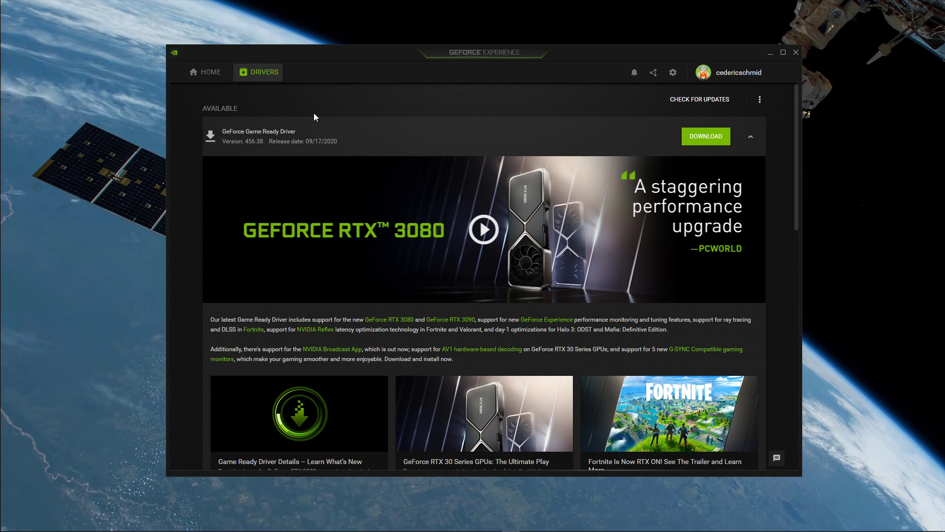